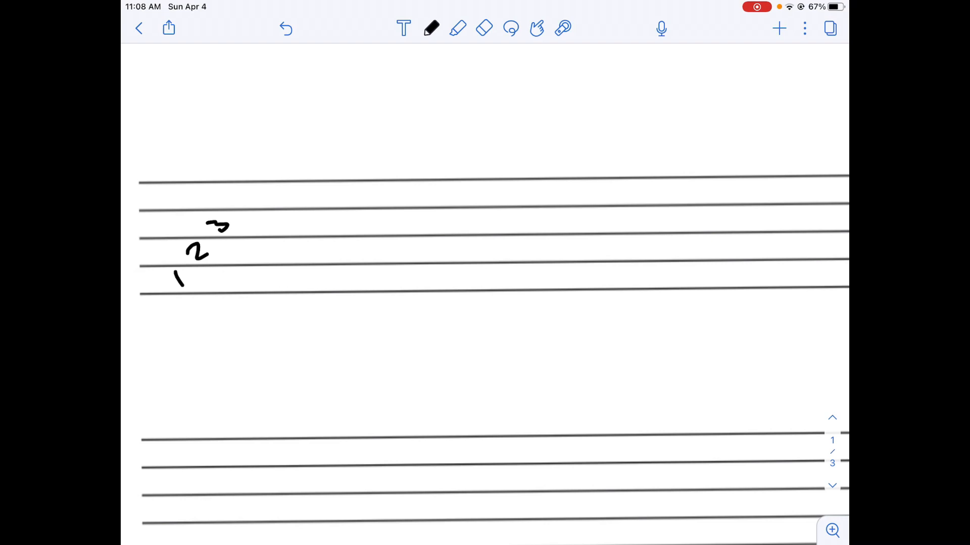
# Step: Handwrite the numbers 1, 2, 3 beside the bottom lines of the first staff
pyautogui.moveTo(248, 297); pyautogui.dragTo(341, 180)
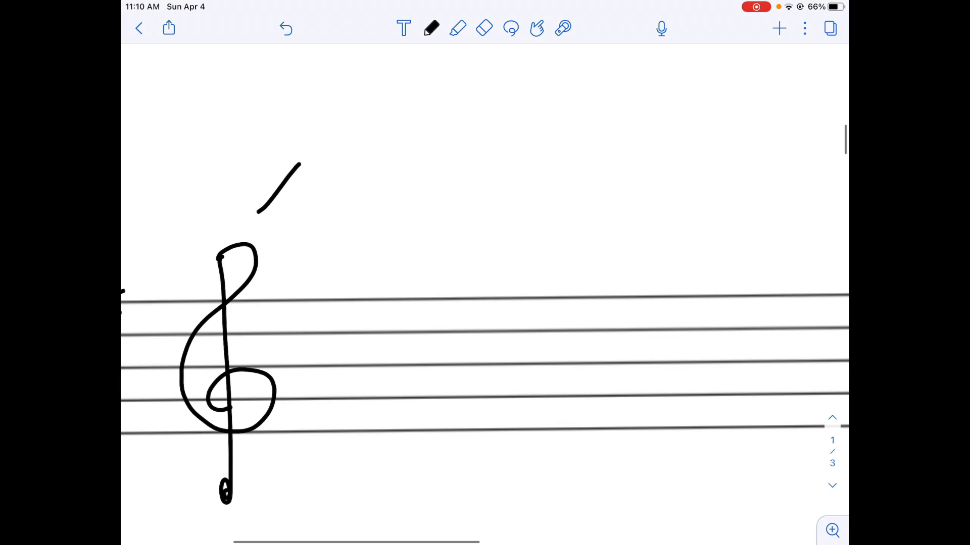
# Step: Switch ink for the red dashed ledger line and move down to the note below the clef
pyautogui.click(431, 29)
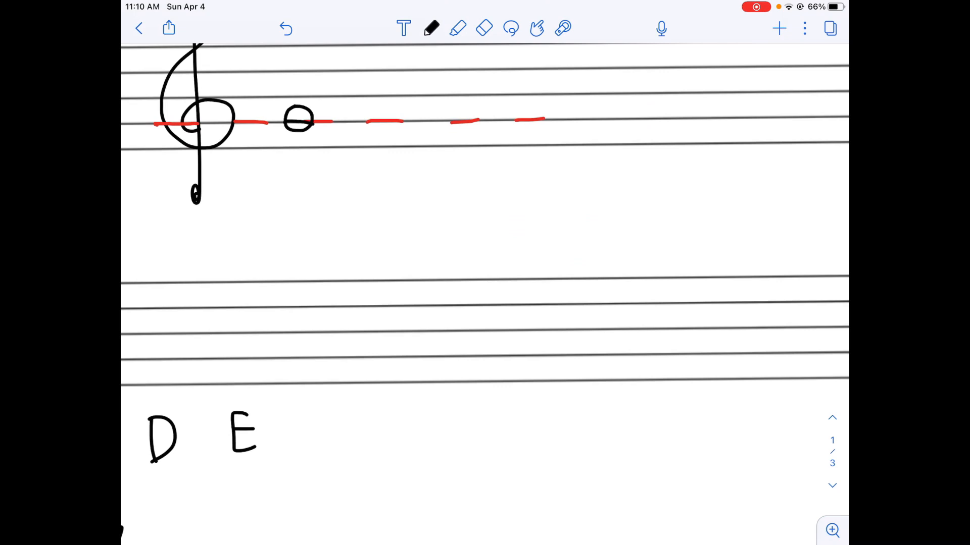
pyautogui.scroll(-3)
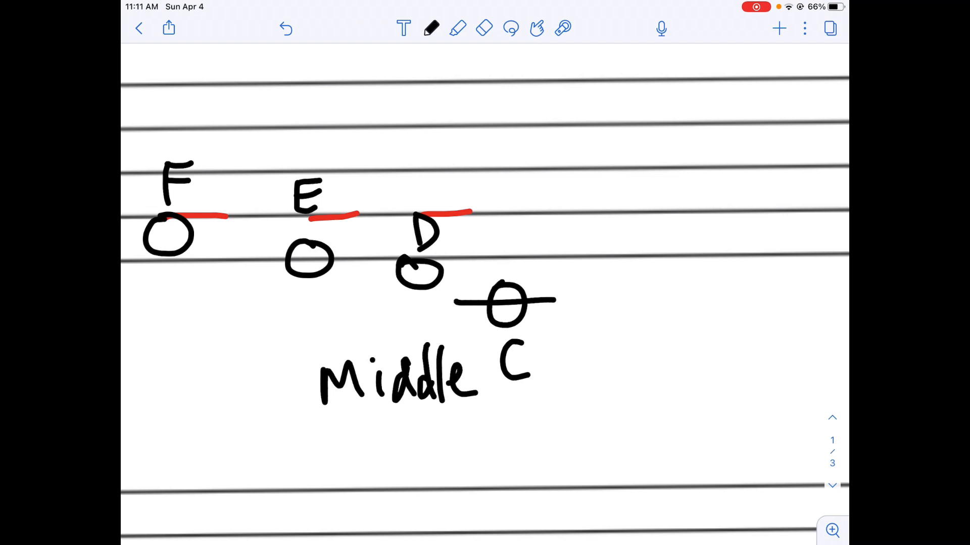
# Step: Move down the page after labelling F, E, D and Middle C on the ledger line
pyautogui.scroll(-3)
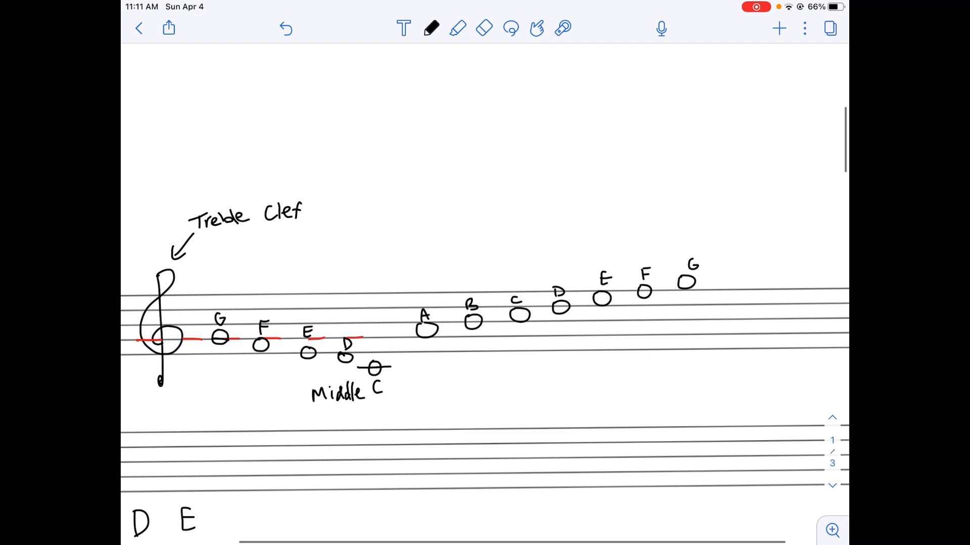
# Step: Underline the handwritten 'Treble Clef' label for emphasis
pyautogui.moveTo(213, 242); pyautogui.dragTo(306, 232)
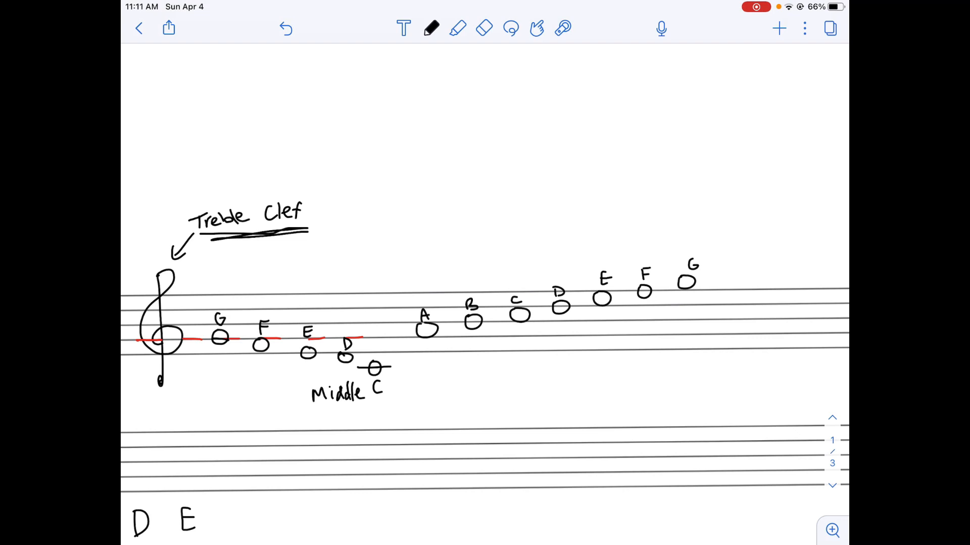
# Step: Handwrite the numbered list ending with 'Middle C & G Above Middle C' on page 2
pyautogui.click(431, 29)
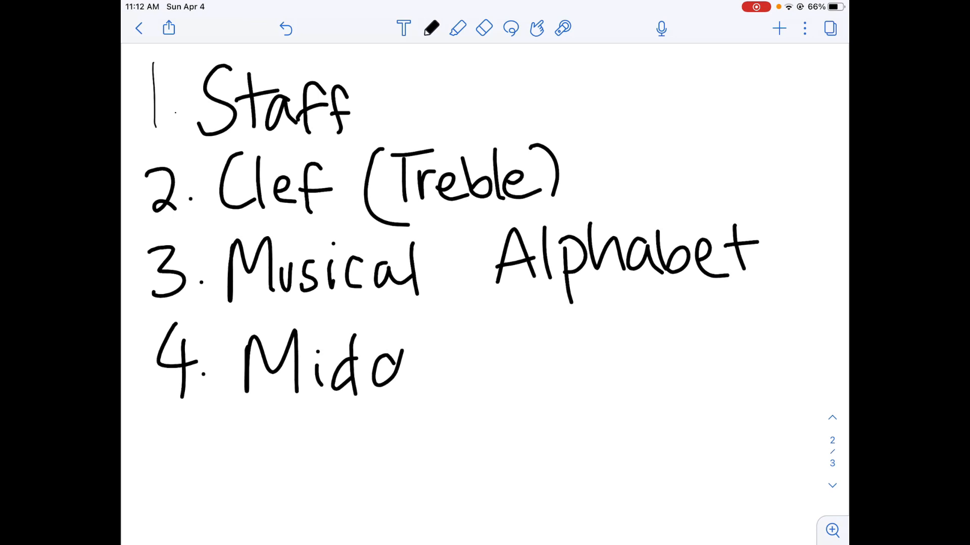
pyautogui.moveTo(402, 358); pyautogui.dragTo(396, 445)
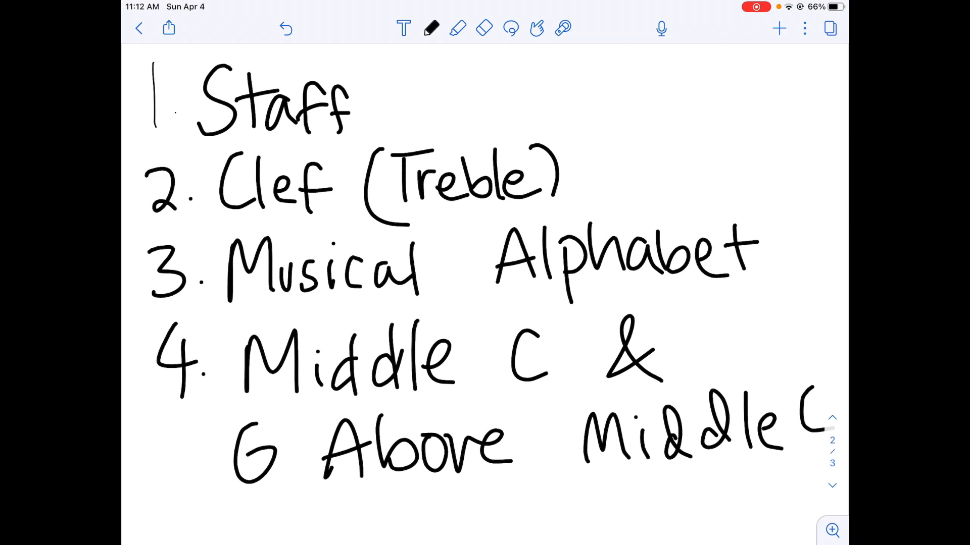
# Step: Move to the exercise page and label its notes D and B in red ink
pyautogui.scroll(-3)
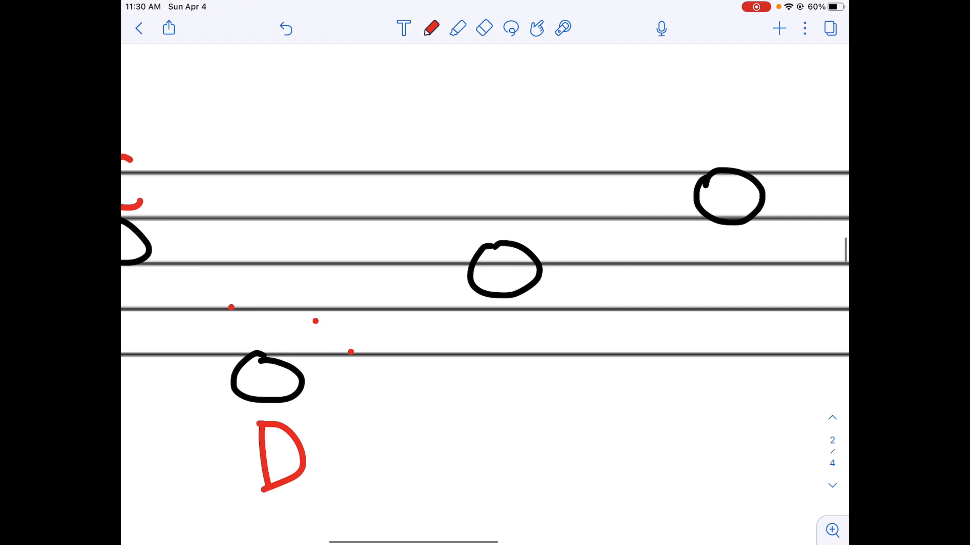
pyautogui.scroll(-3)
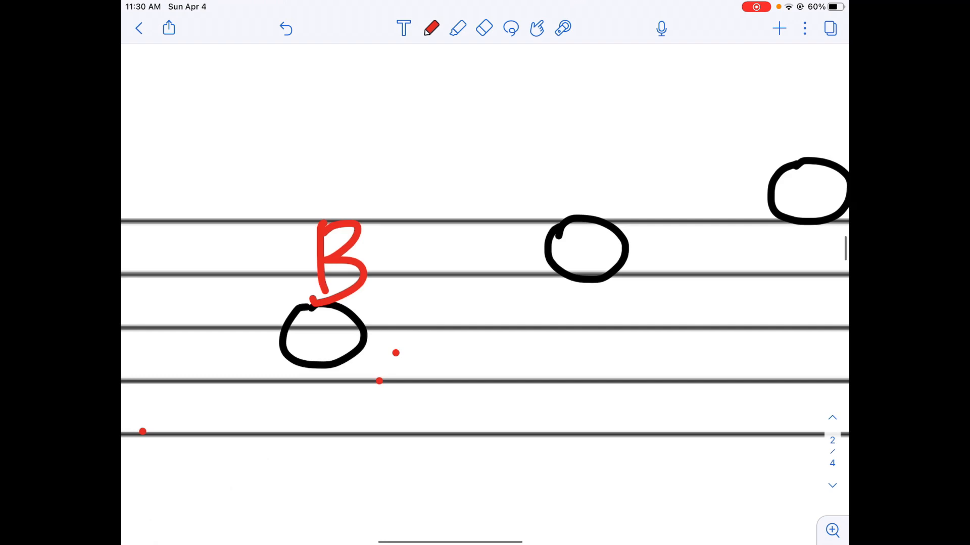